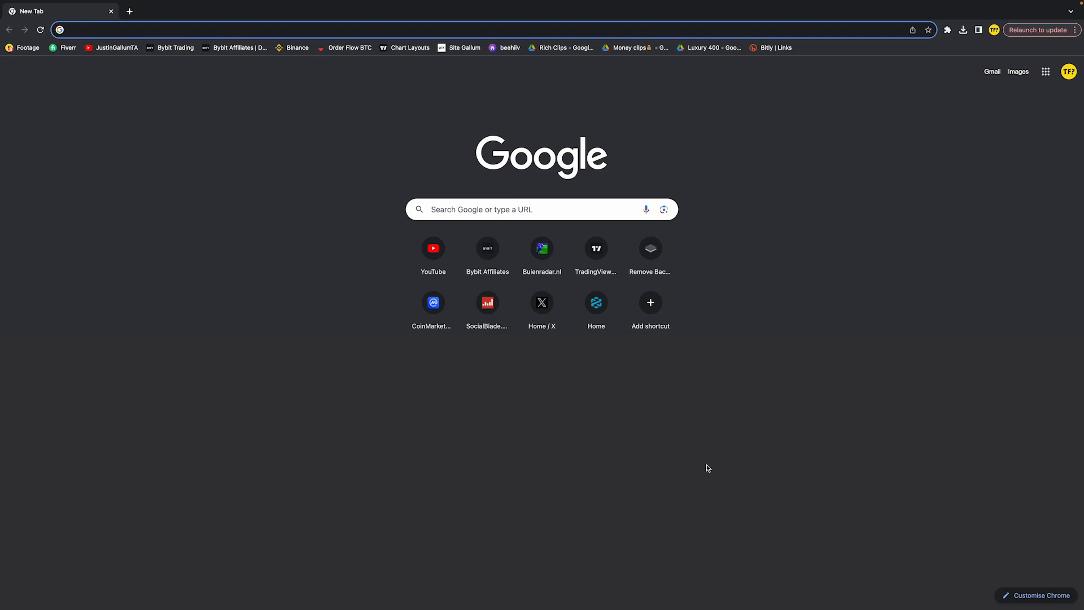
mouse_move(358, 237)
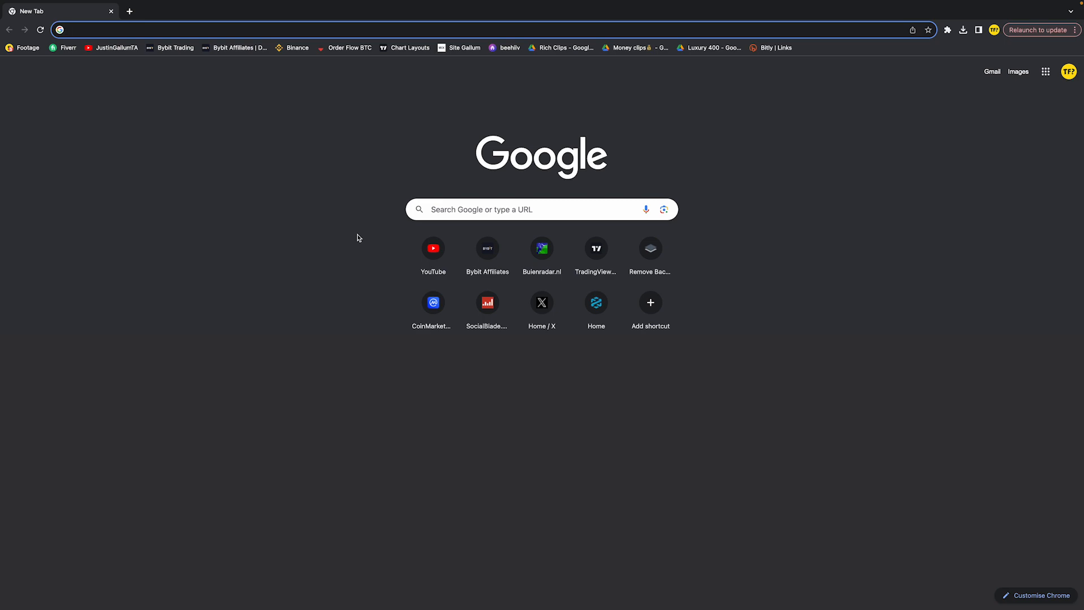
mouse_move(584, 546)
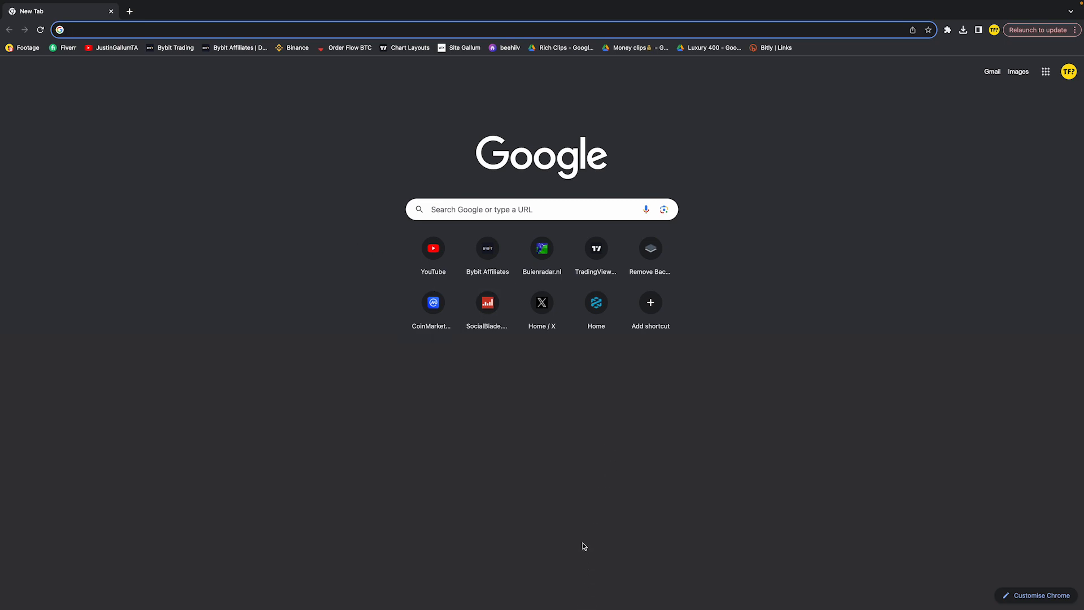
mouse_move(930, 79)
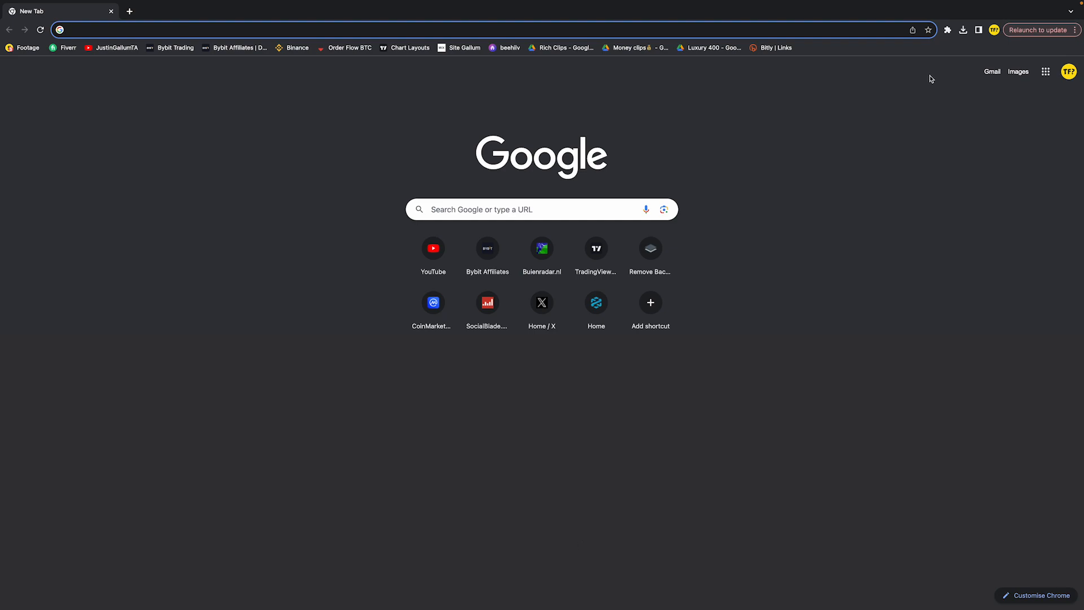
mouse_move(829, 206)
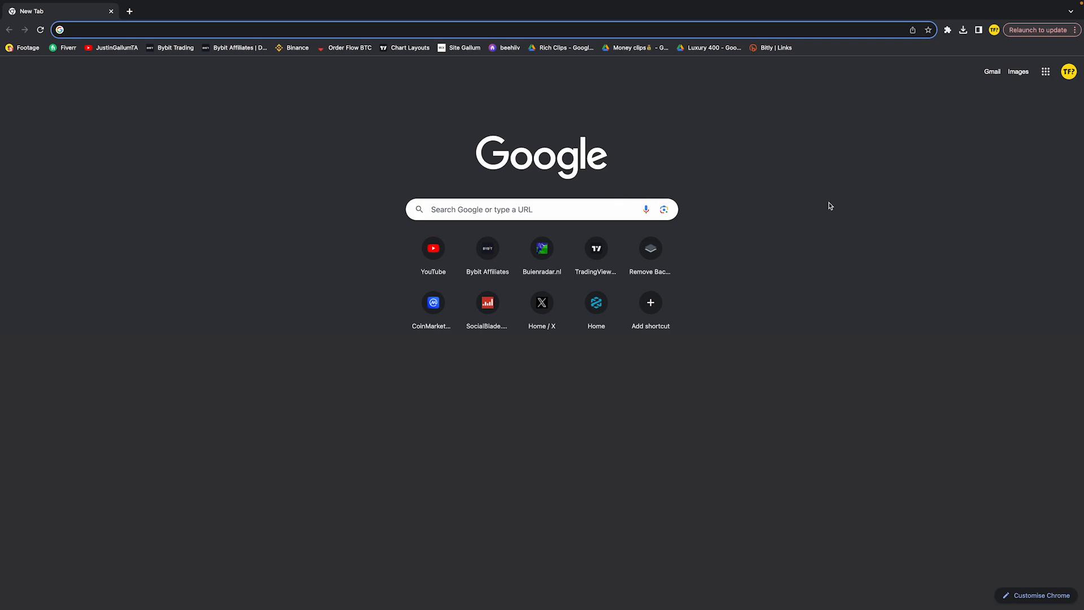
mouse_move(816, 205)
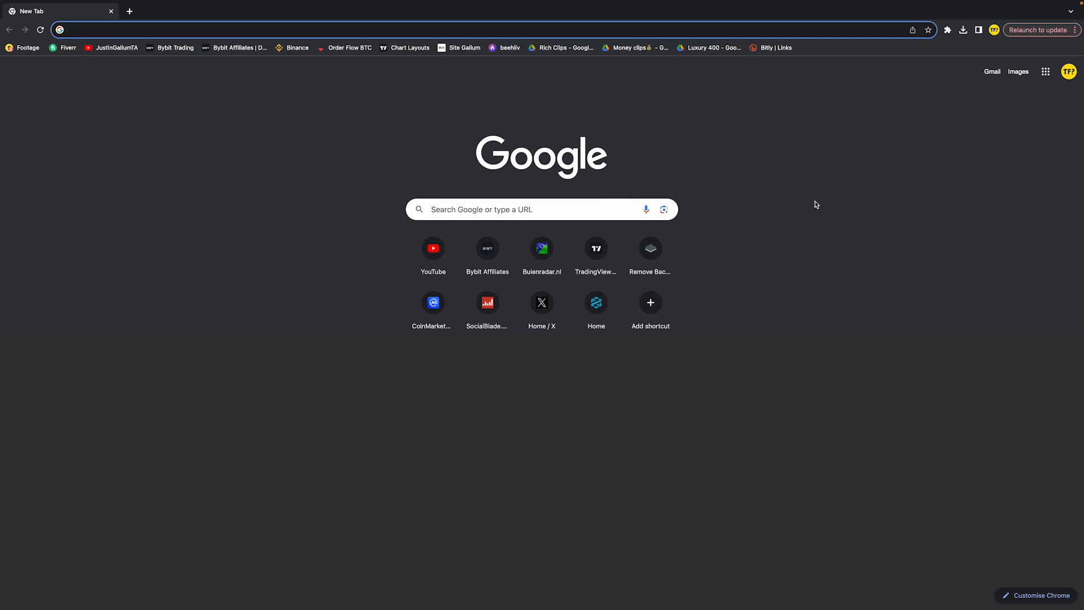
mouse_move(1075, 30)
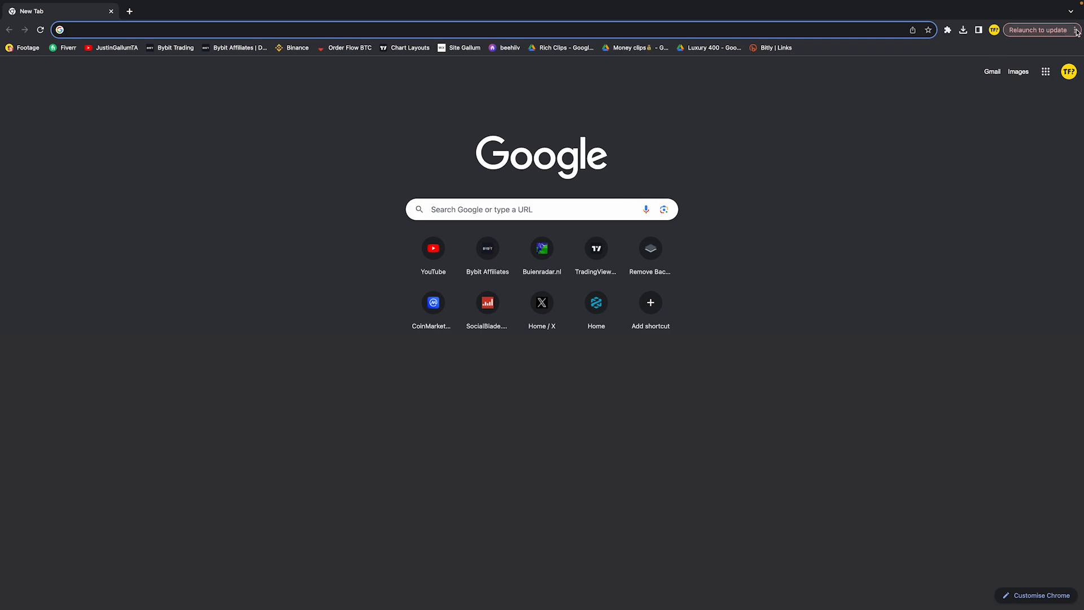
Step: Go to chrome://settings to reach Chrome's Settings page
left_click(1076, 30)
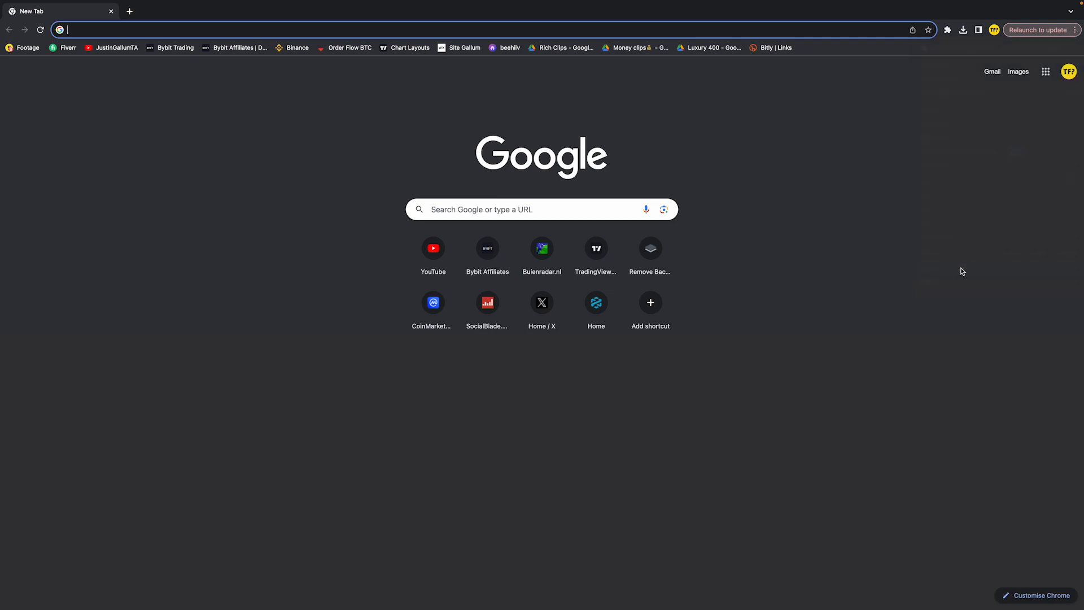
type("chrome://settings")
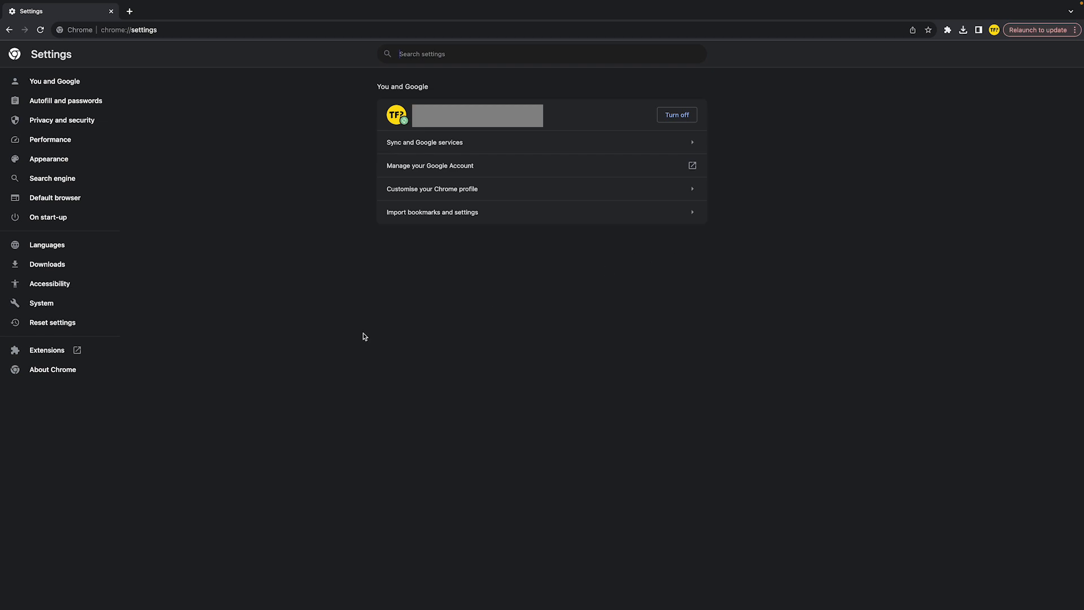
mouse_move(368, 315)
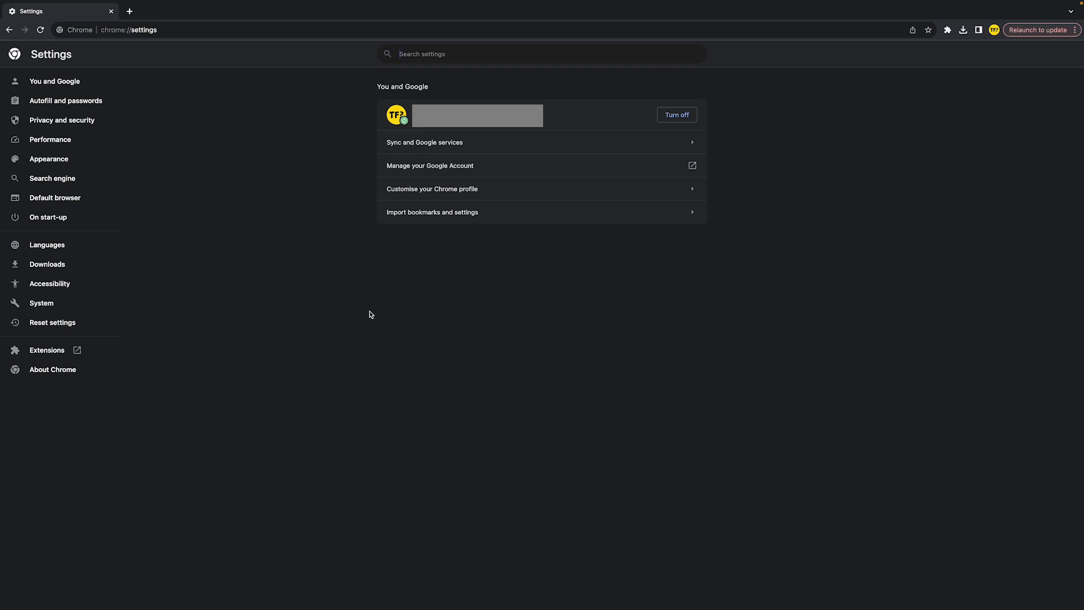
mouse_move(48, 158)
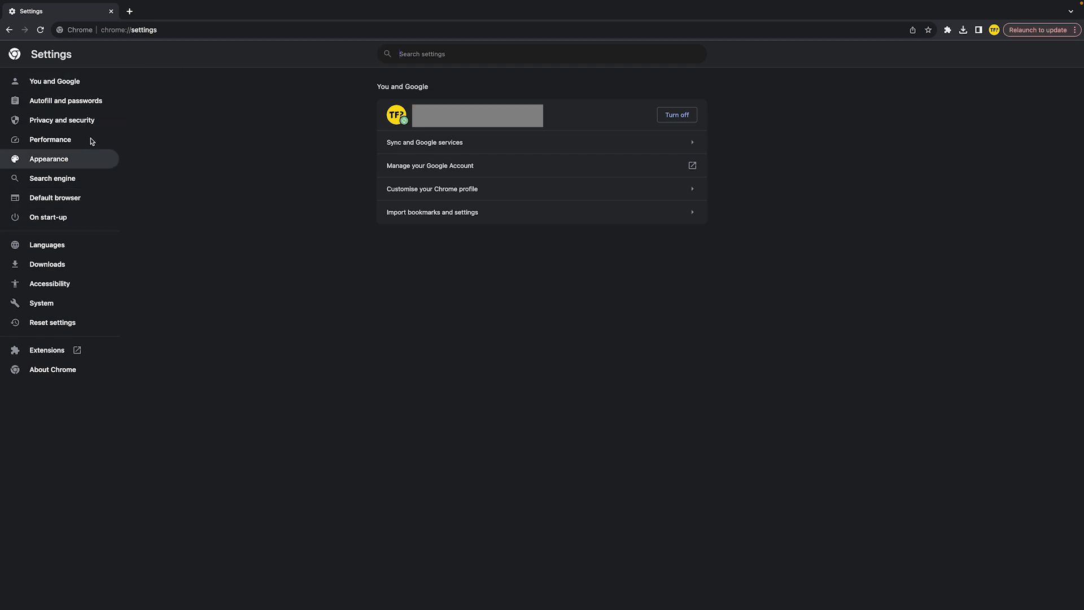
Step: Show the Search engine section, leaving Google as the address-bar search engine
left_click(52, 177)
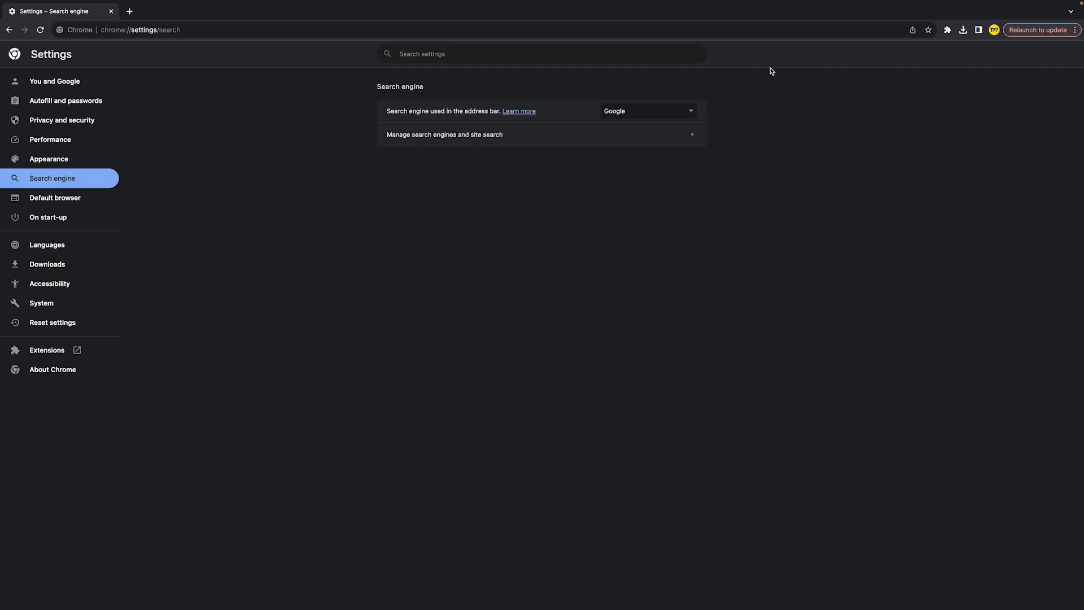
mouse_move(381, 105)
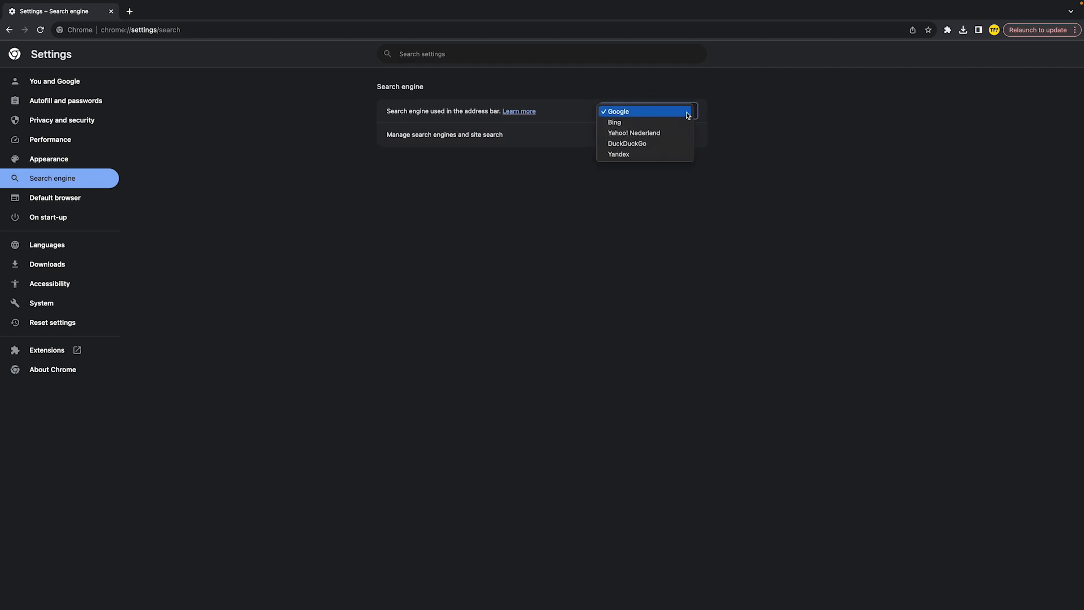
mouse_move(627, 143)
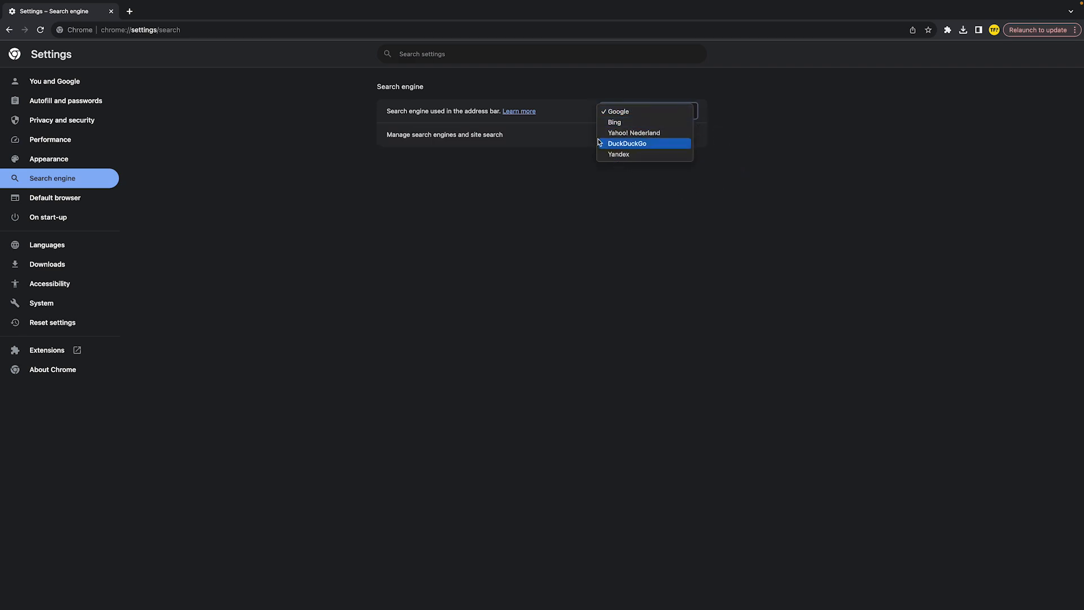
mouse_move(633, 133)
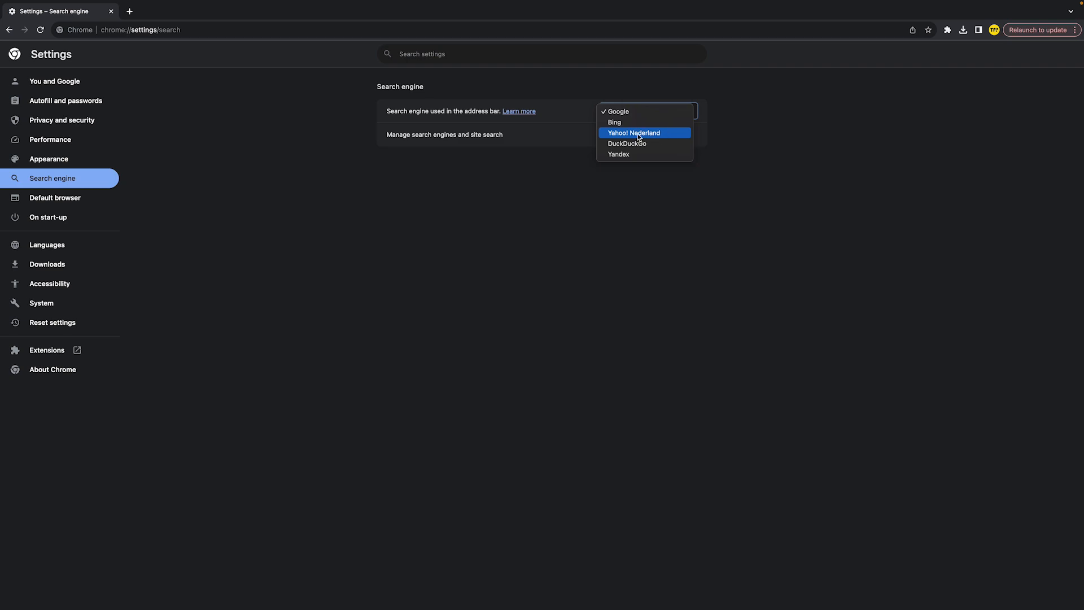
mouse_move(845, 130)
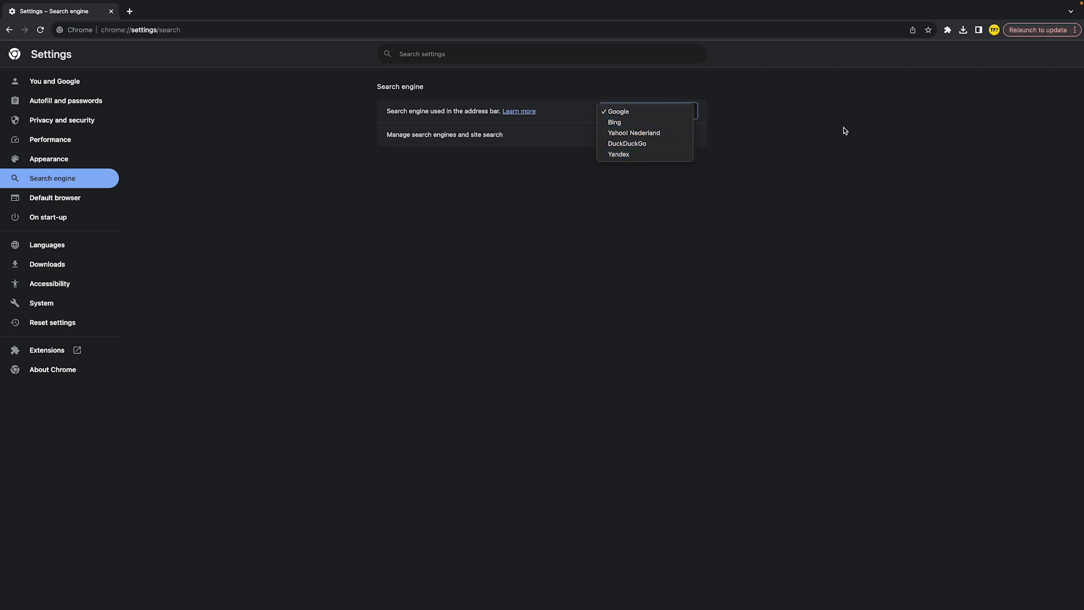
left_click(616, 112)
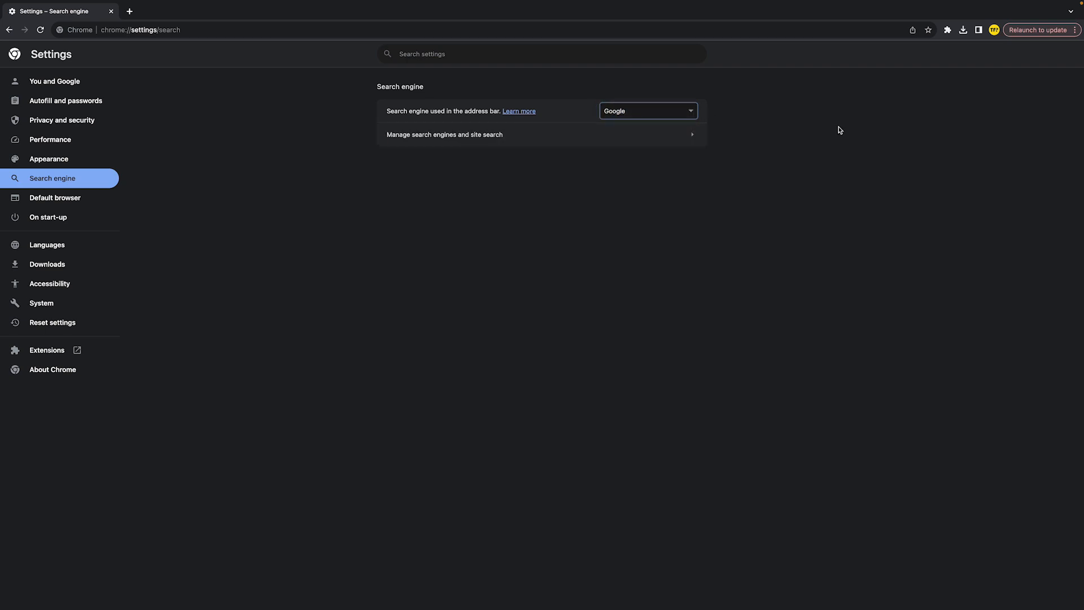